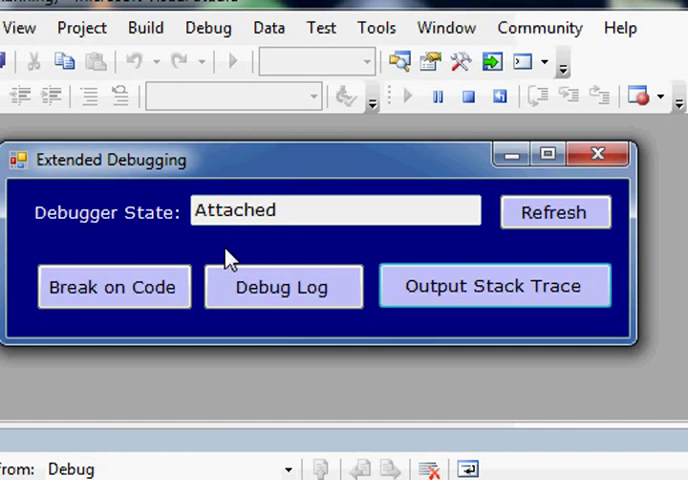
mouse_move(435, 307)
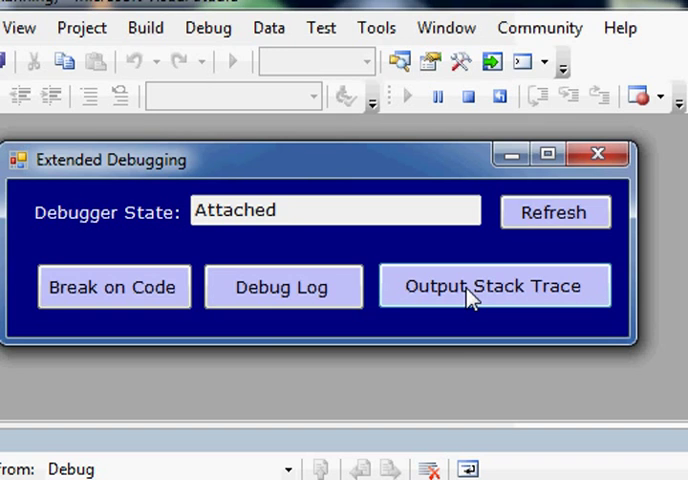
- Trigger Output Stack Trace in the Extended Debugging form so execution hits the breakpoint
left_click(495, 286)
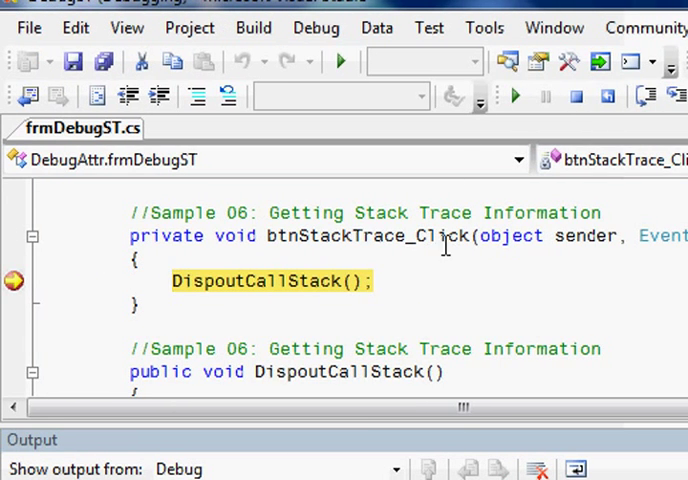
mouse_move(283, 303)
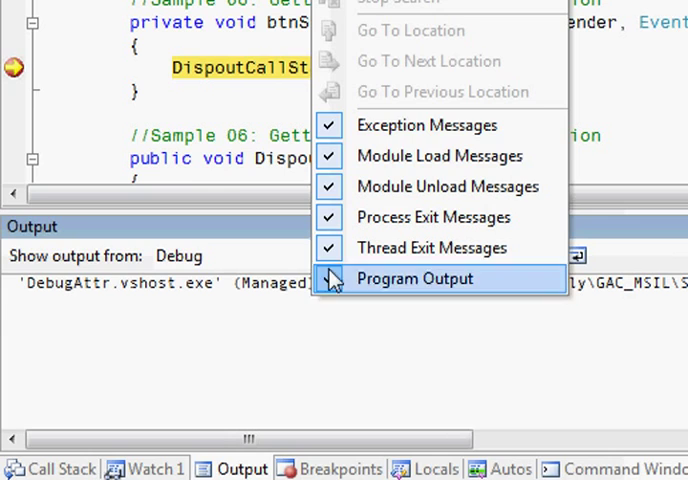
- Clear the Output pane and step into DispoutCallStack, stopping at new StackTrace(true)
left_click(414, 278)
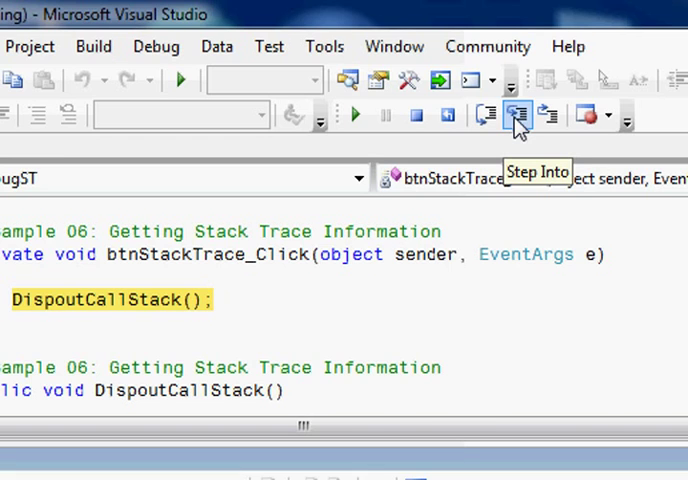
left_click(517, 114)
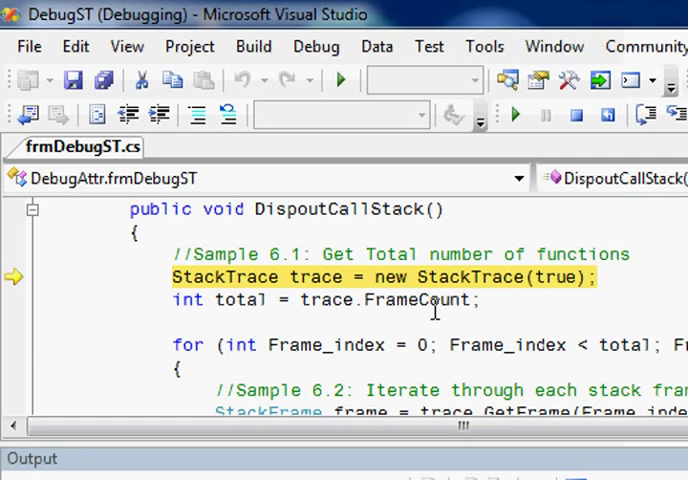
mouse_move(472, 277)
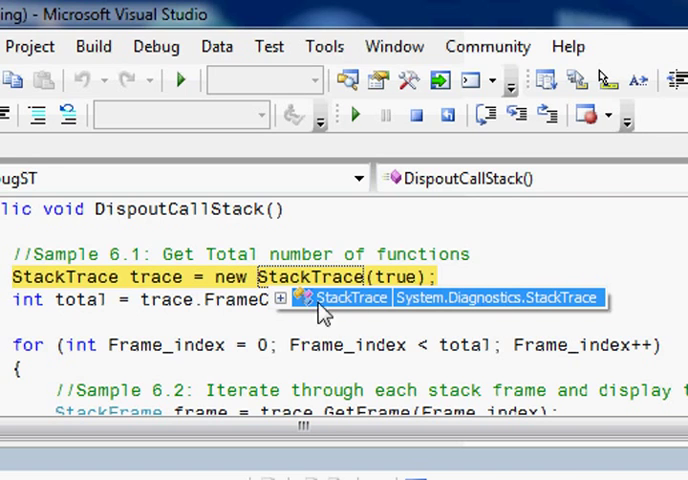
key("F5")
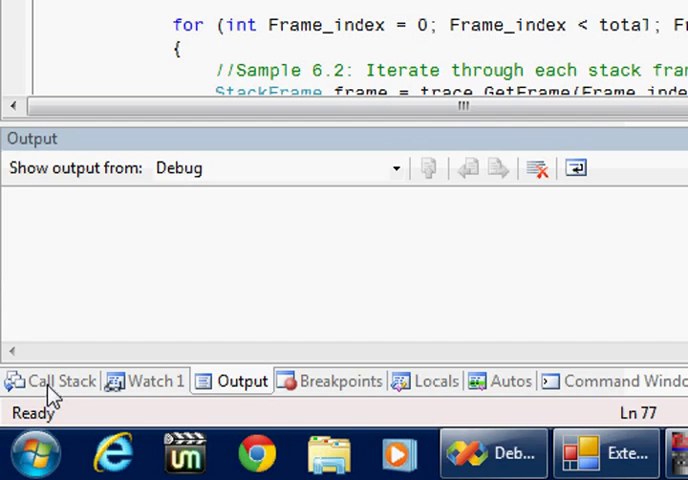
- Show the Call Stack: DispoutCallStack at line 77, btnStackTrace_Click, Program.Main
left_click(60, 380)
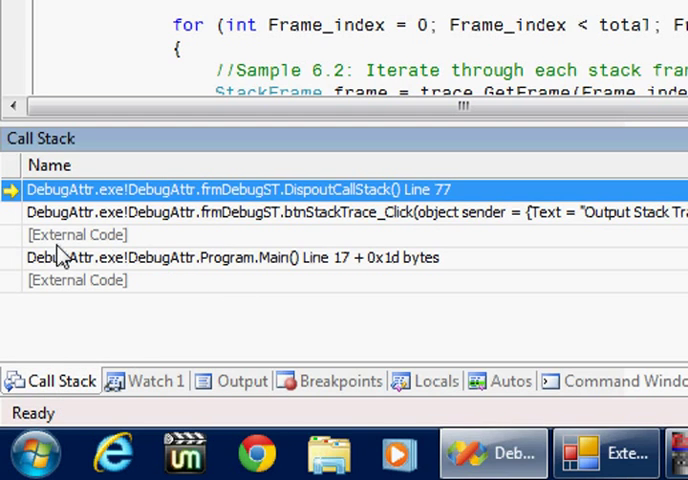
mouse_move(215, 268)
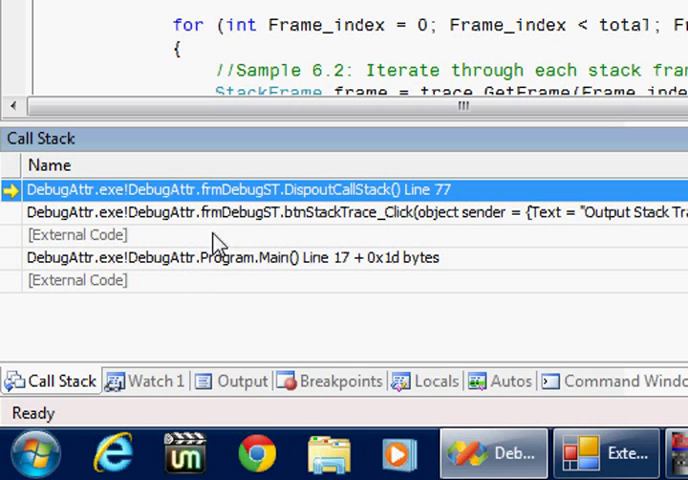
mouse_move(195, 275)
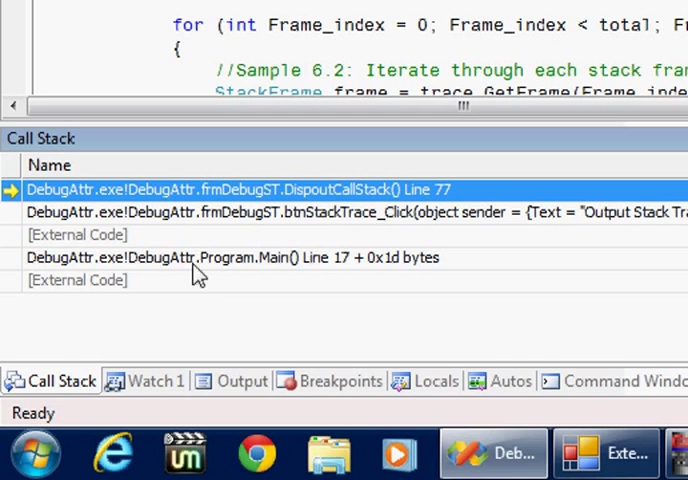
mouse_move(115, 224)
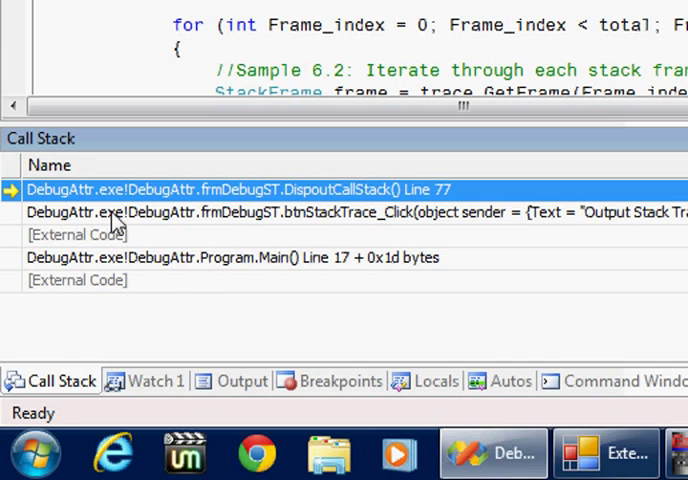
mouse_move(70, 285)
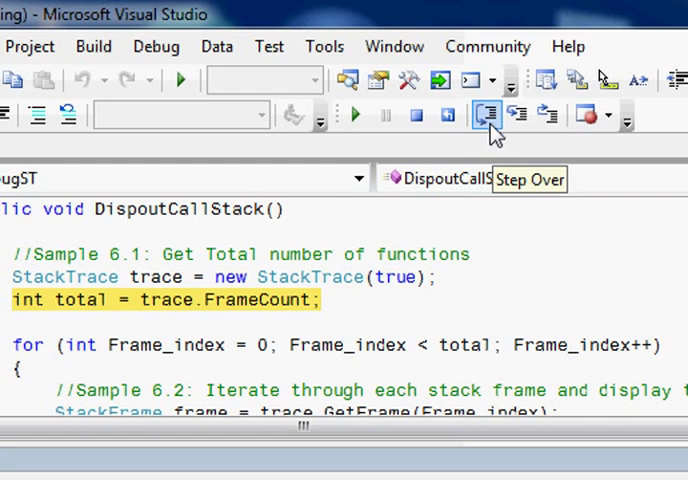
- Step past FrameCount to the for-loop at line 80 and clear the Output pane
left_click(488, 113)
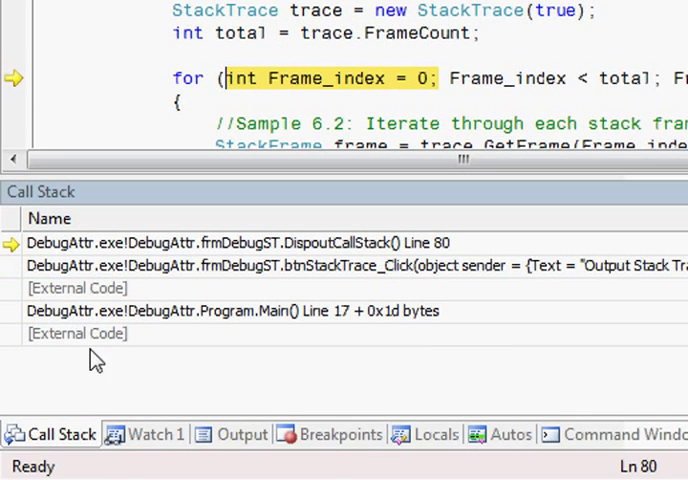
left_click(242, 380)
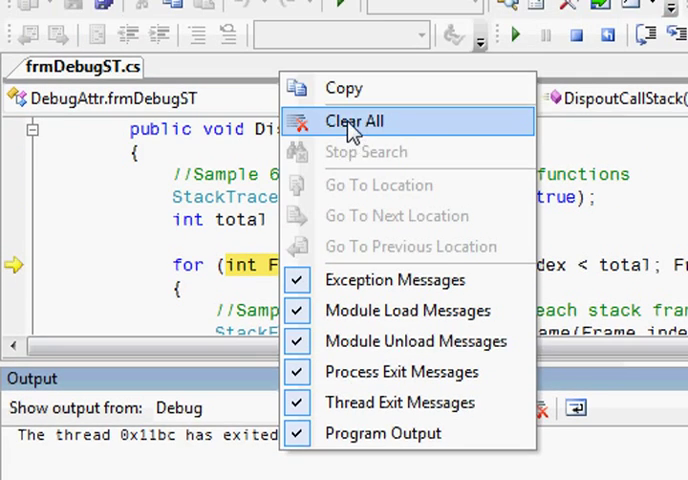
left_click(353, 120)
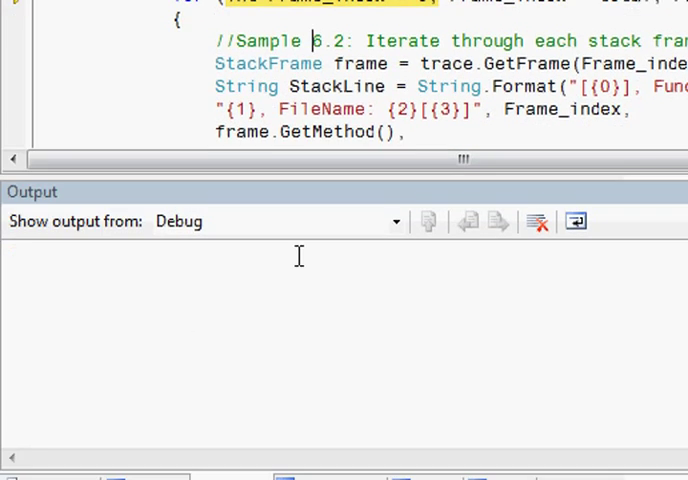
- Step through the loop initializer into the body, reaching the String.Format statement
left_click(513, 114)
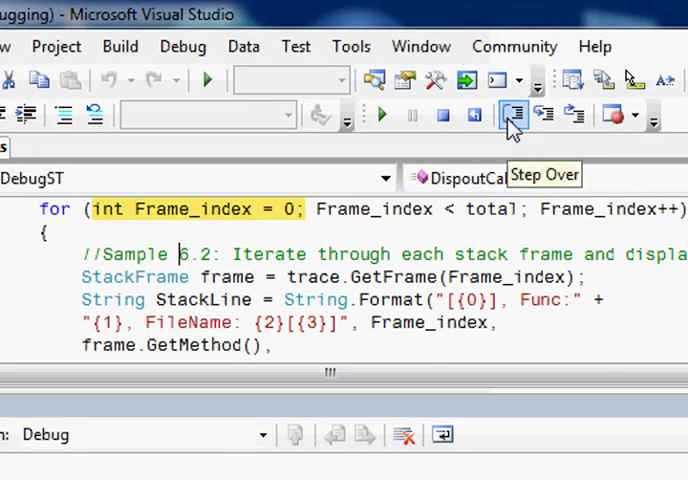
left_click(514, 113)
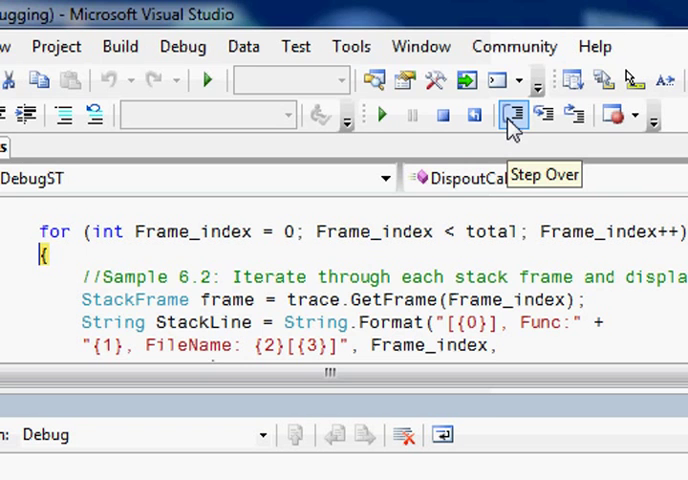
left_click(513, 114)
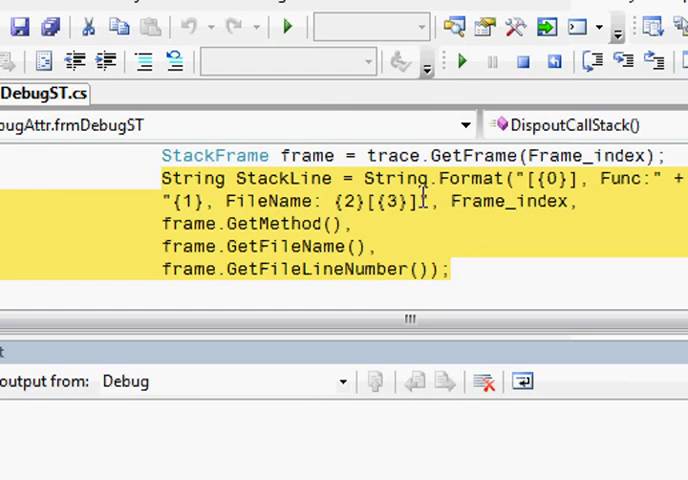
mouse_move(180, 223)
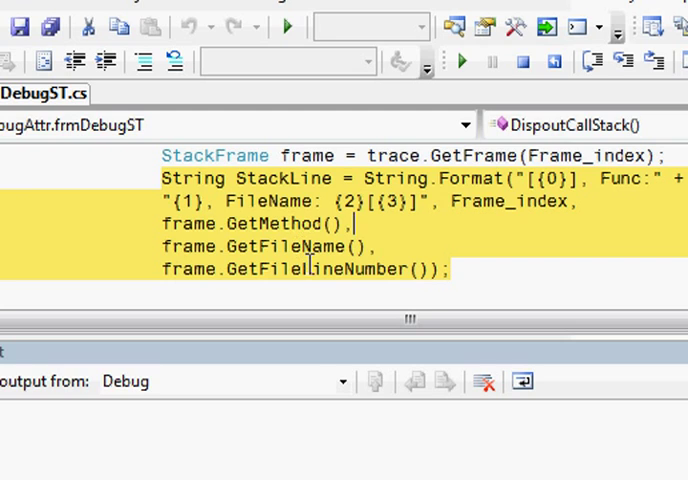
mouse_move(305, 252)
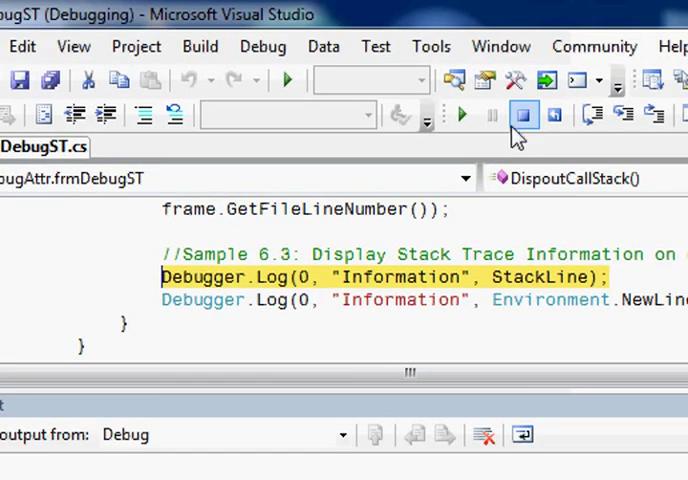
- Run both Debugger.Log calls, logging DispoutCallStack in frmDebugST.cs at line 77
left_click(514, 114)
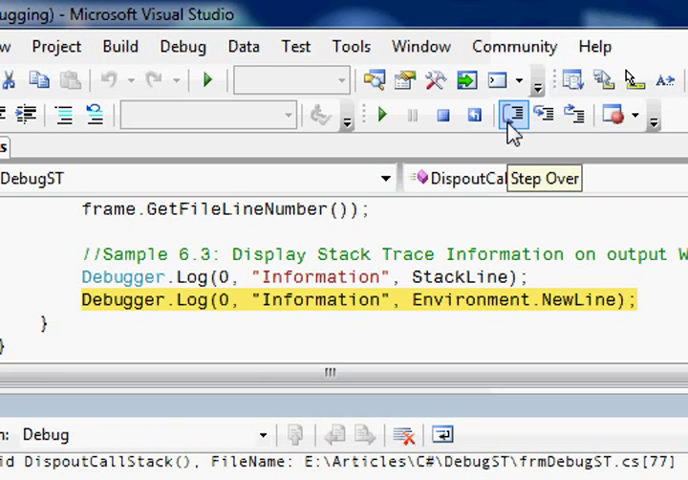
left_click(513, 114)
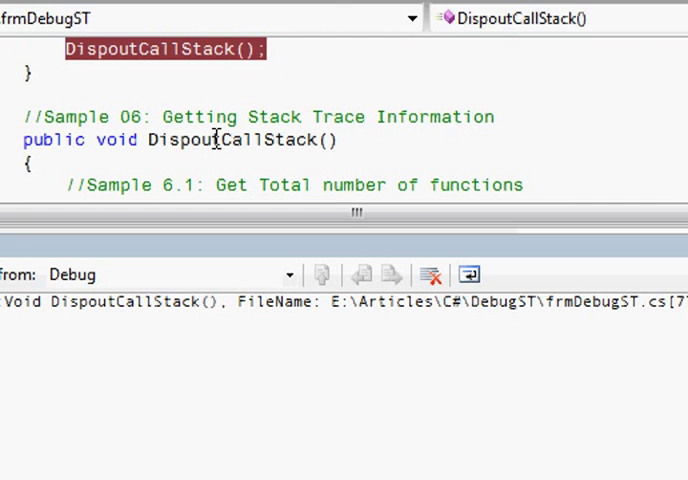
double_click(230, 139)
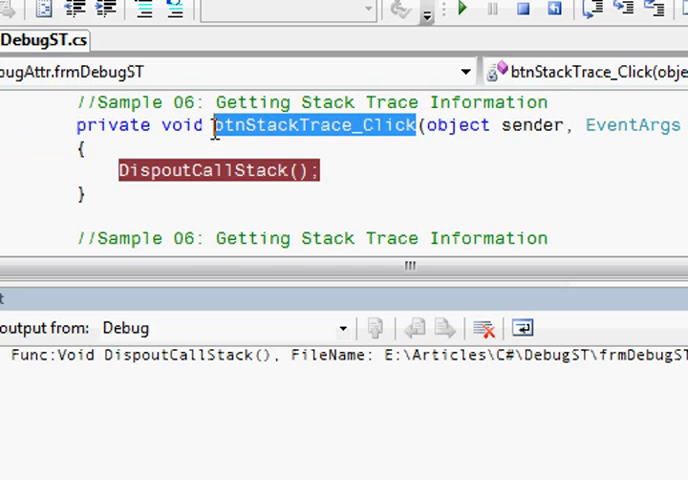
double_click(310, 125)
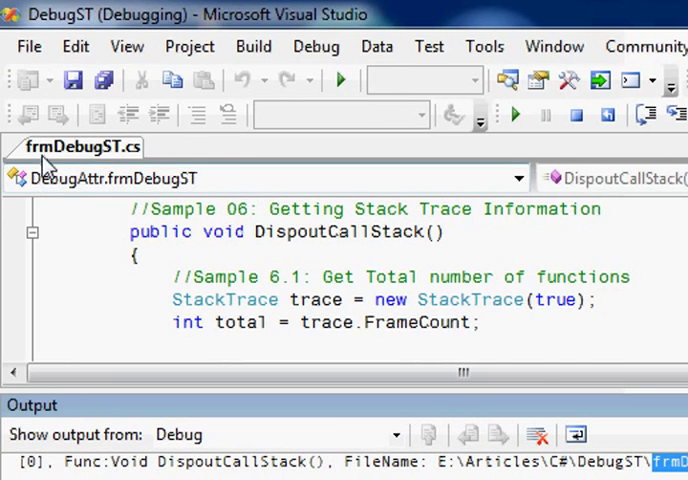
mouse_move(90, 147)
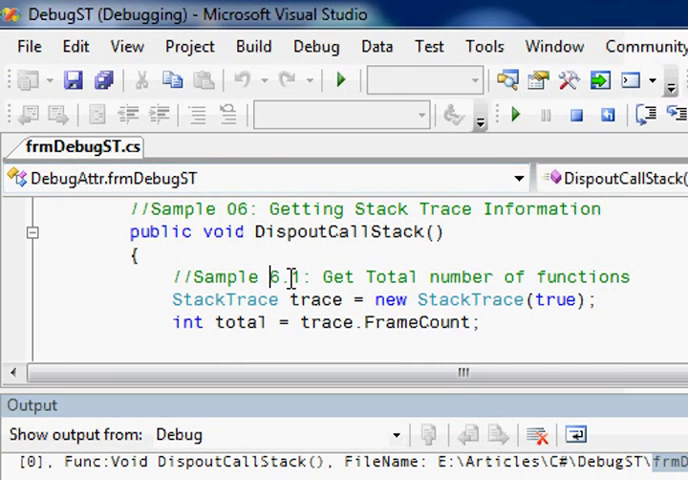
- Go to line 77, the new StackTrace(true) statement reported by frame [0]
left_click(75, 46)
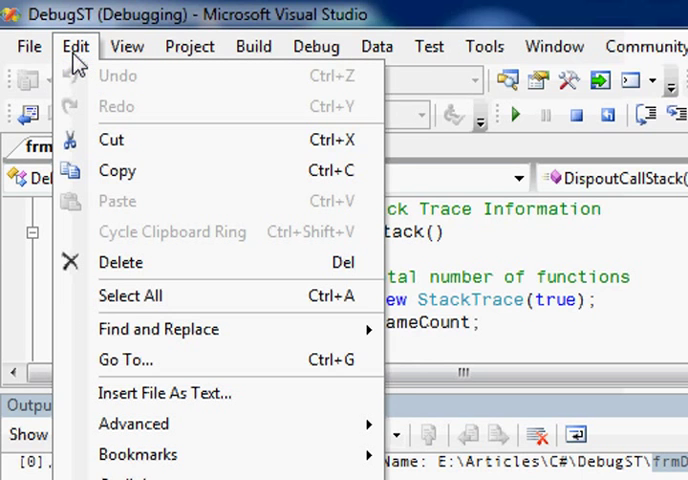
left_click(126, 360)
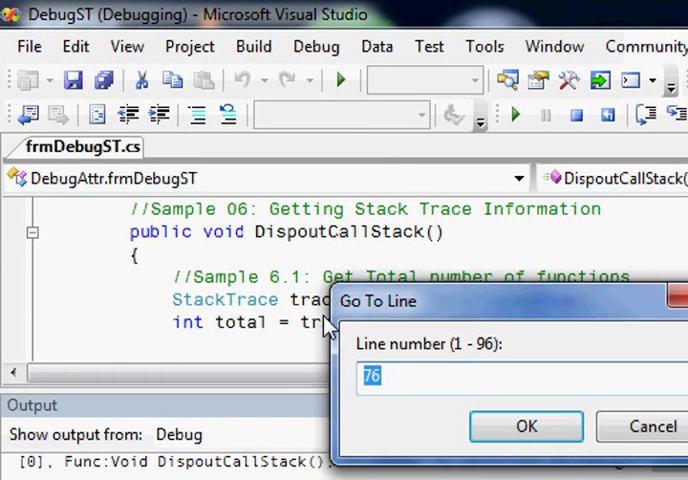
type("77")
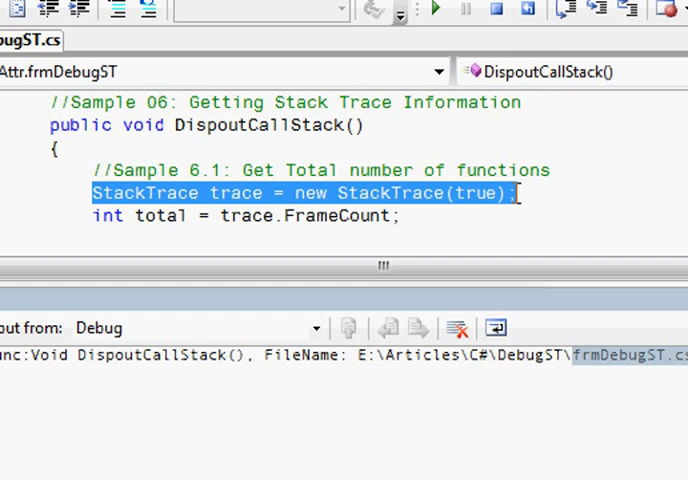
mouse_move(356, 238)
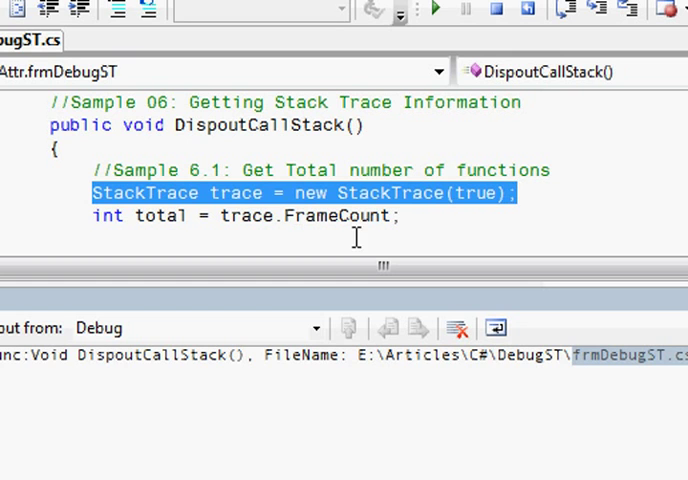
scroll("down", 3)
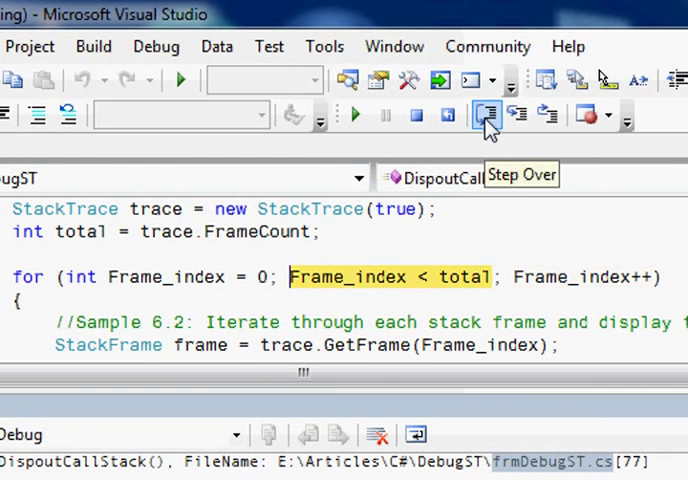
- Step through the loop body to log frame [1], btnStackTrace_Click, in the Output
left_click(487, 114)
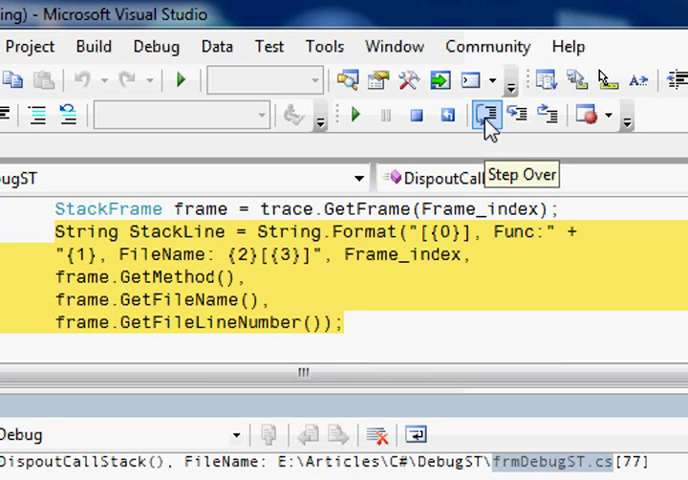
left_click(488, 114)
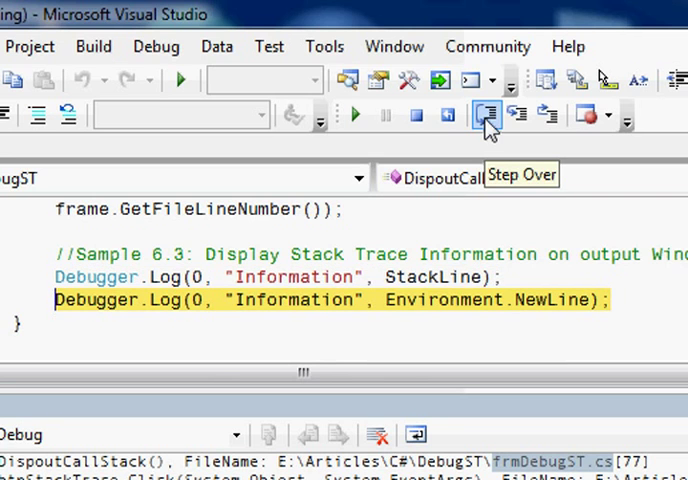
left_click(487, 114)
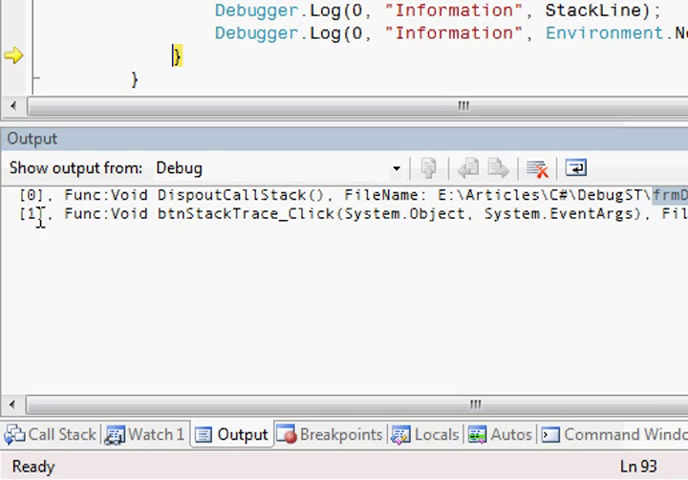
mouse_move(300, 205)
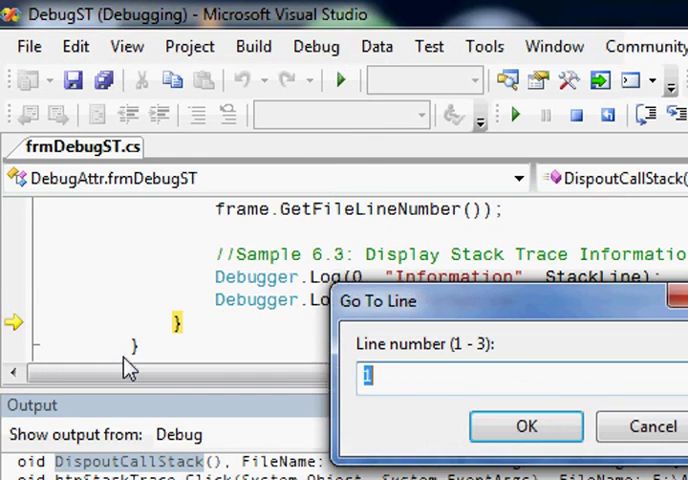
- Jump to line 70, the 'Sample 06: Getting Stack Trace Information' comment
type("7")
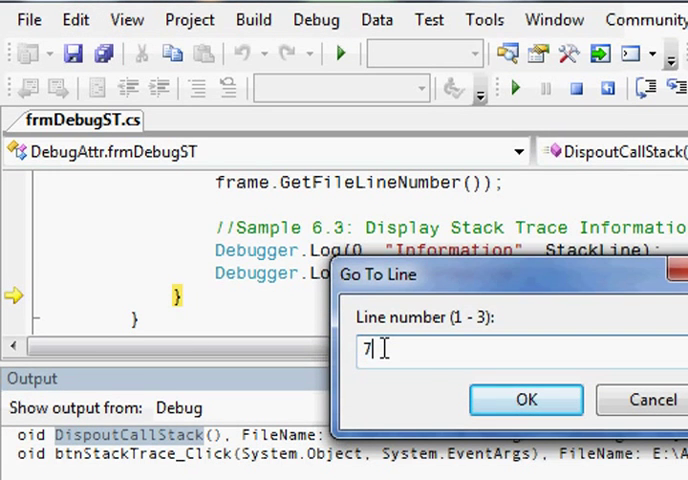
type("0")
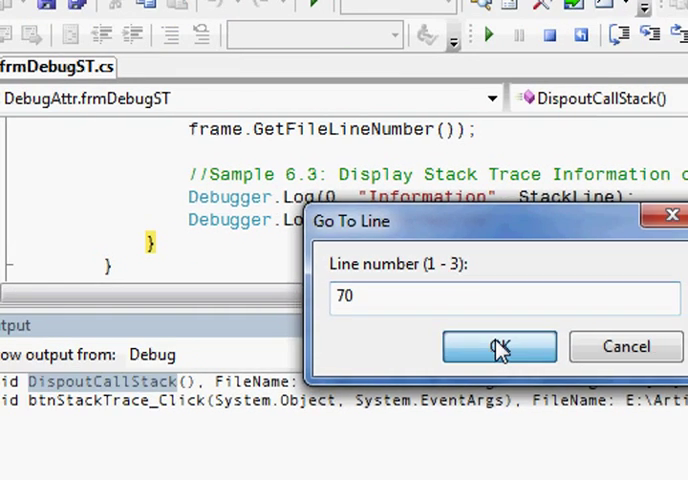
left_click(499, 346)
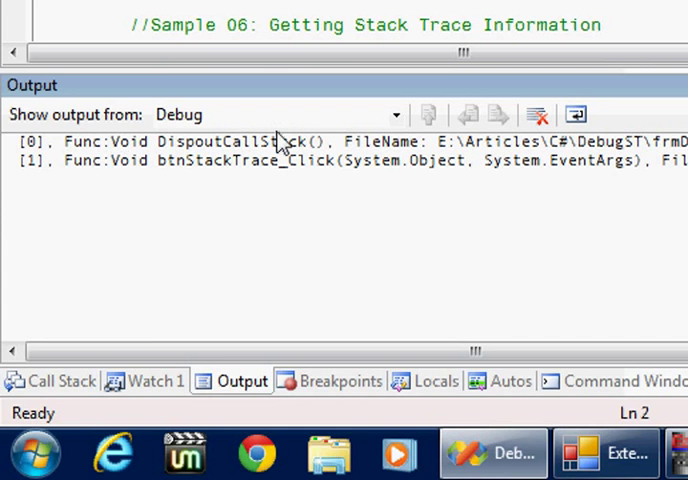
- Open the first logged frame's code and compare against the Call Stack list
double_click(231, 195)
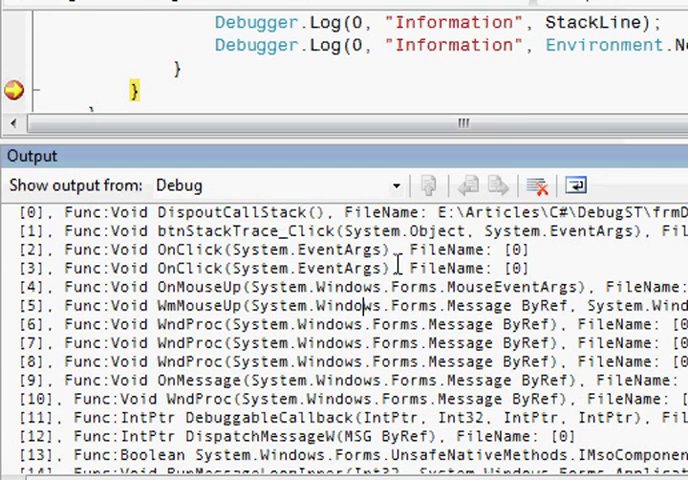
left_click(58, 381)
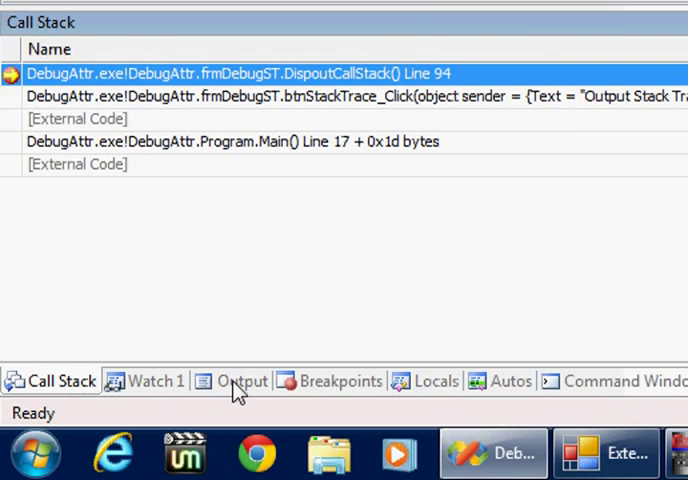
left_click(240, 380)
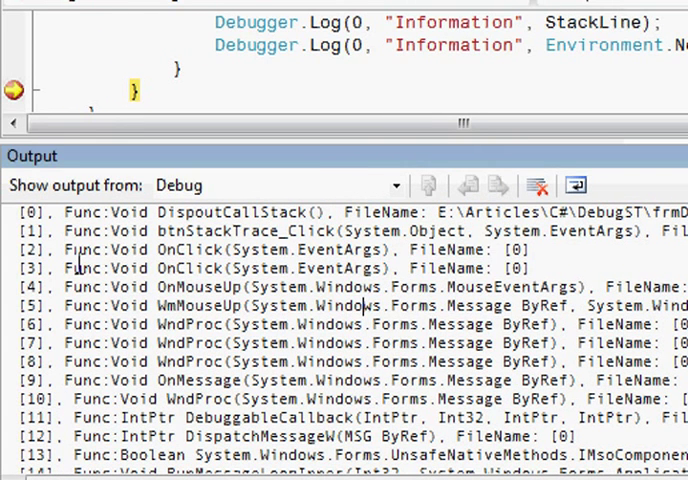
mouse_move(210, 330)
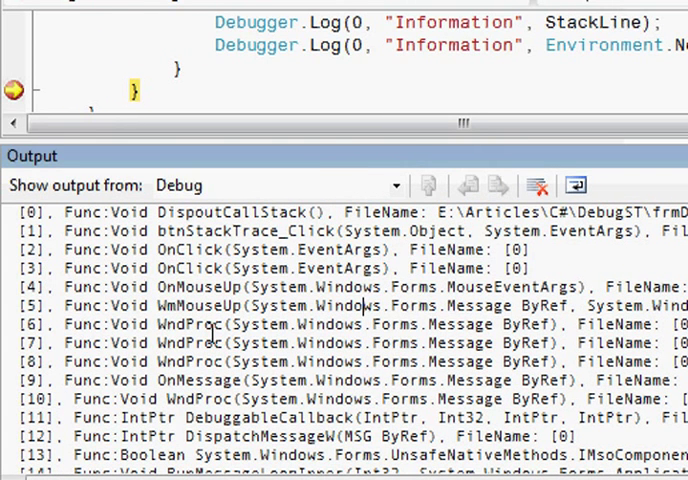
scroll("down", 3)
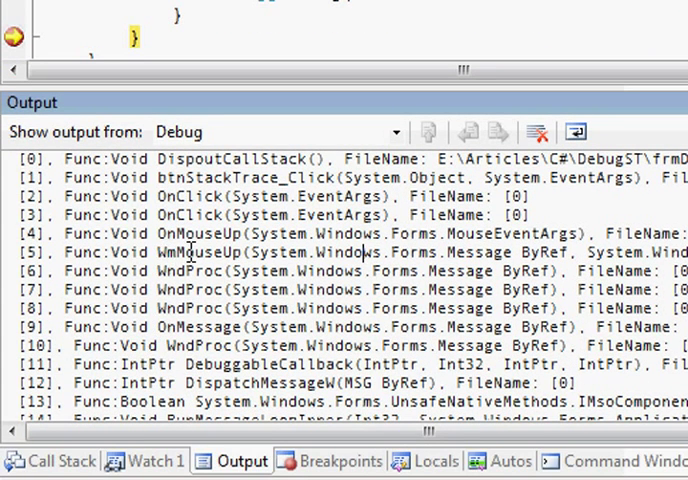
mouse_move(235, 254)
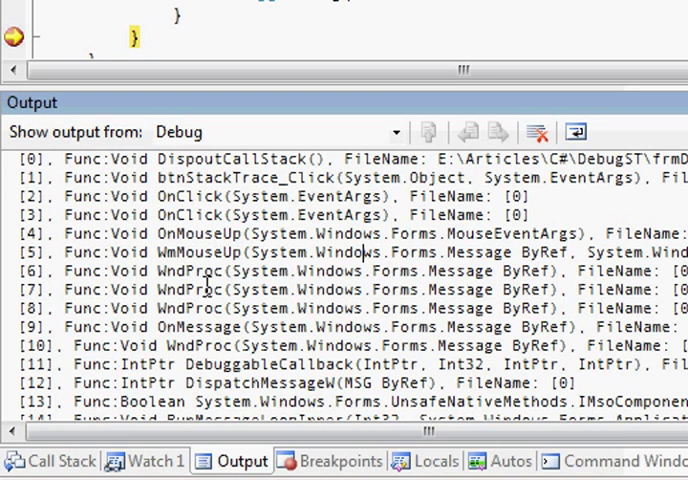
mouse_move(209, 357)
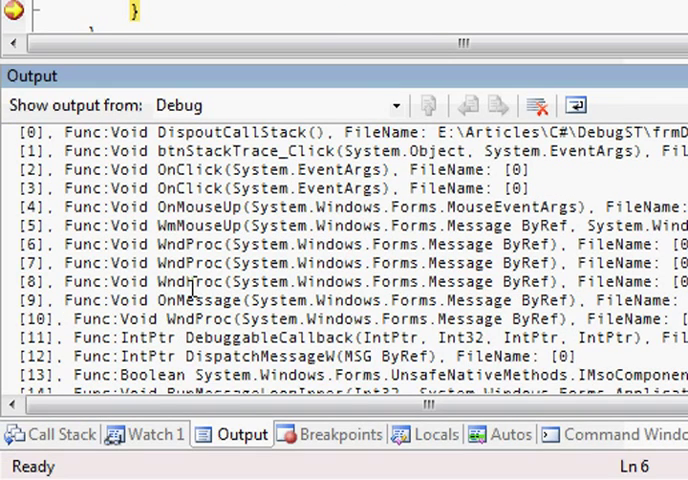
mouse_move(195, 270)
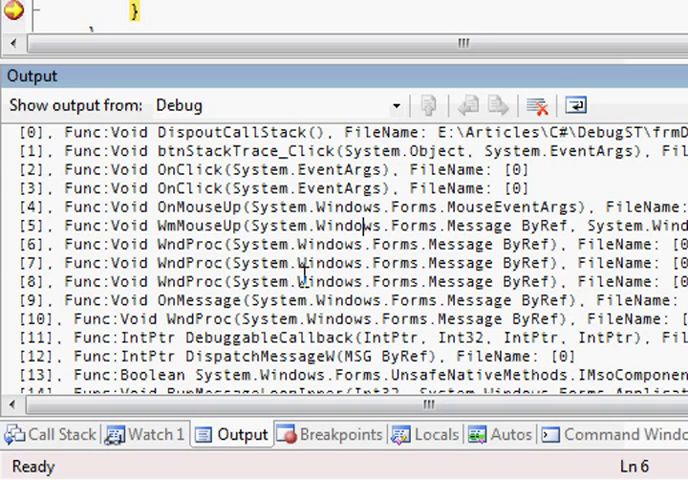
- Select the [17] Main trace line and its Program.cs file path in the Output window
scroll("down", 3)
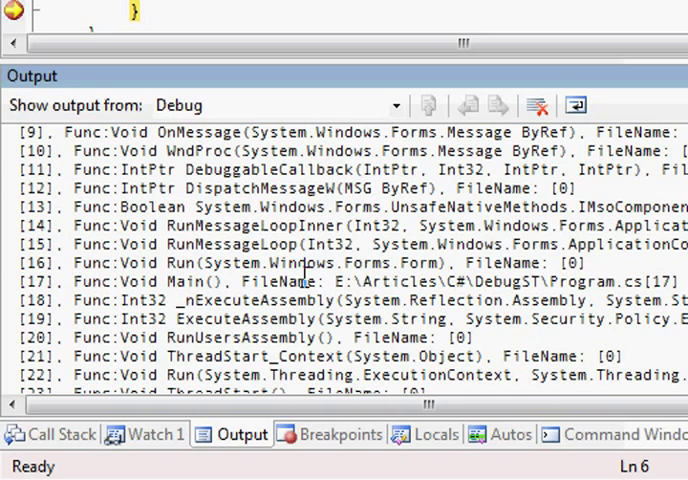
scroll("down", 3)
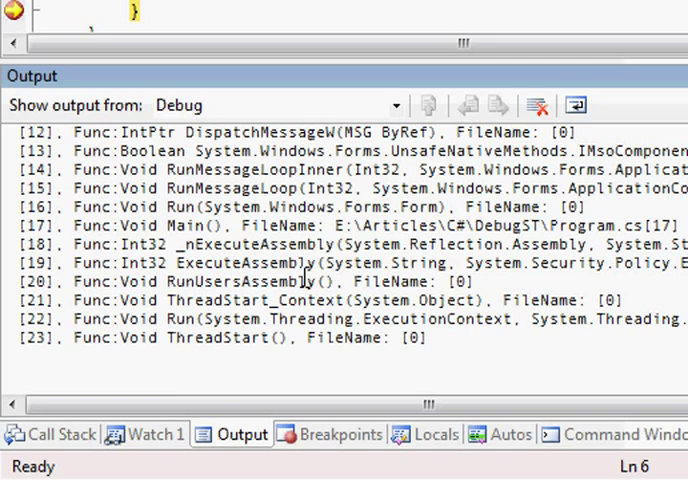
double_click(180, 225)
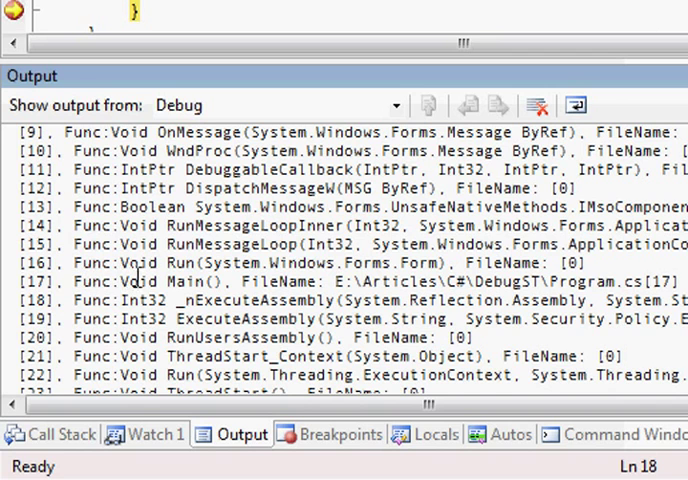
scroll("right", 3)
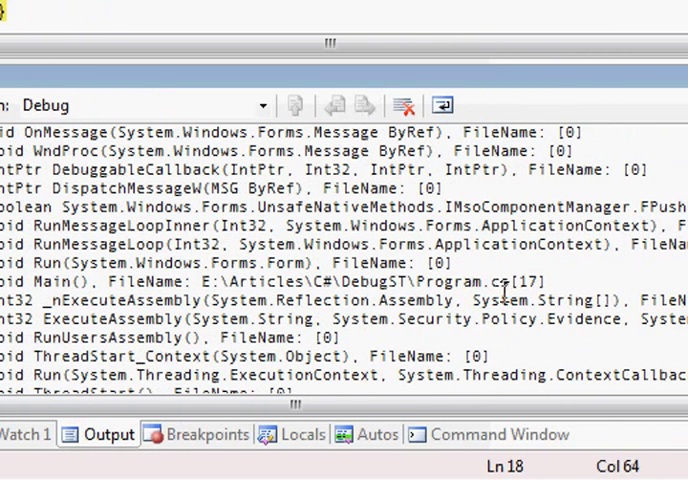
left_click_drag(512, 281, 217, 281)
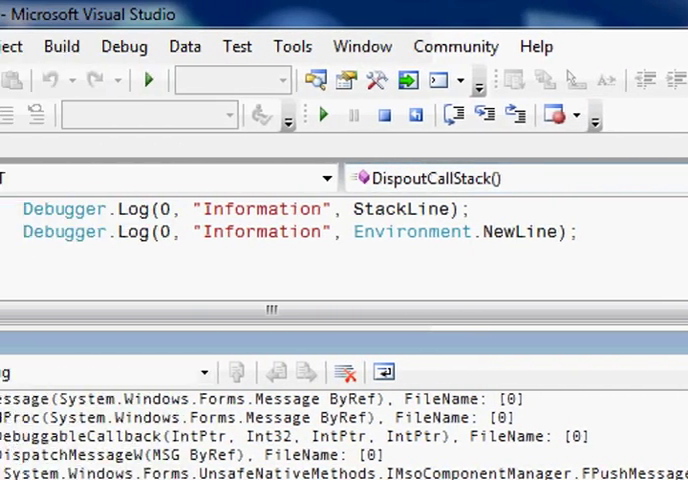
- Show the Server Explorer panel from the View menu, then close it again
left_click(127, 46)
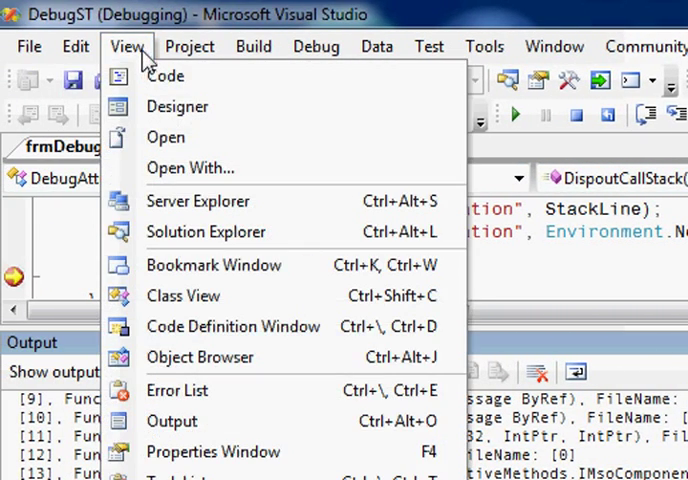
left_click(126, 46)
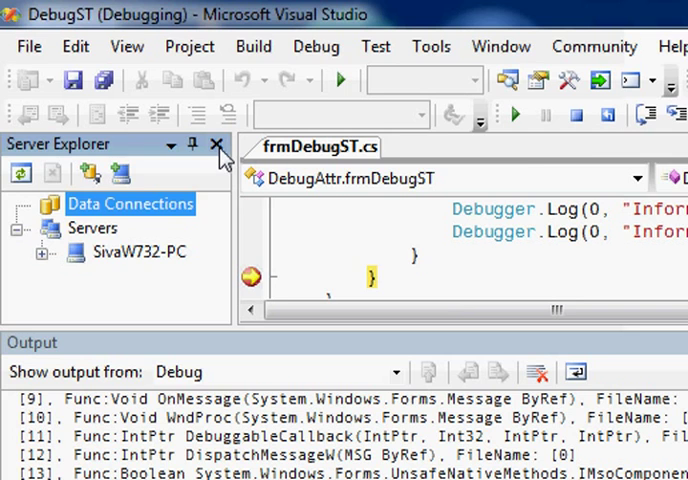
left_click(220, 145)
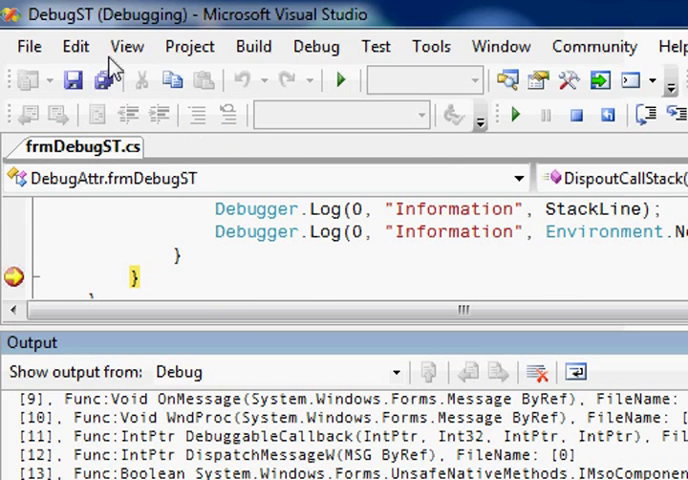
- Show Solution Explorer and open Program.cs in the editor
left_click(126, 46)
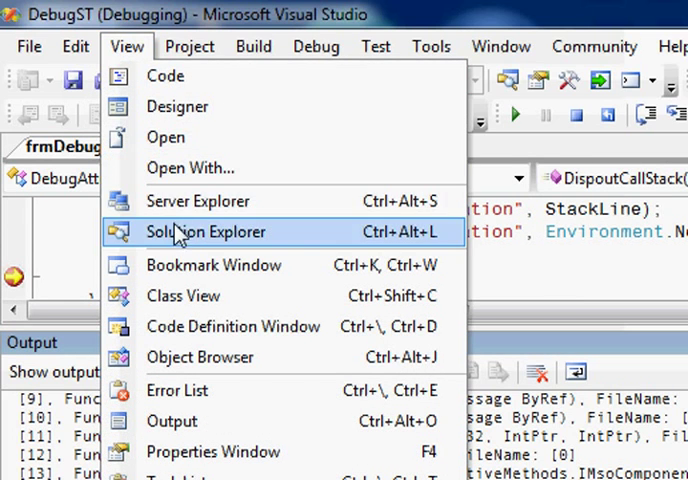
left_click(206, 231)
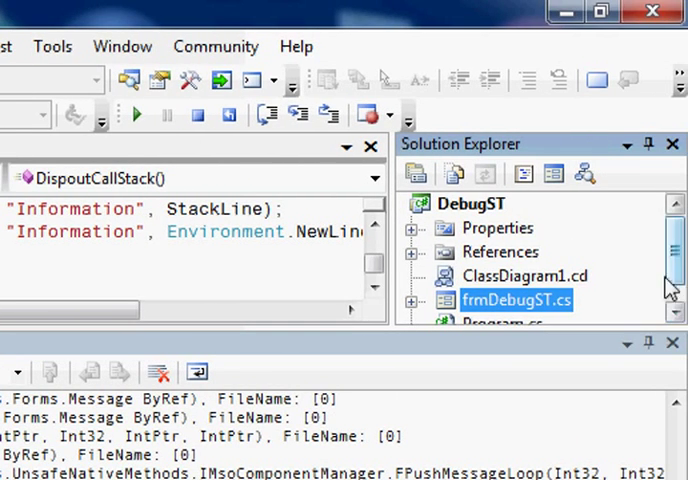
left_click(501, 300)
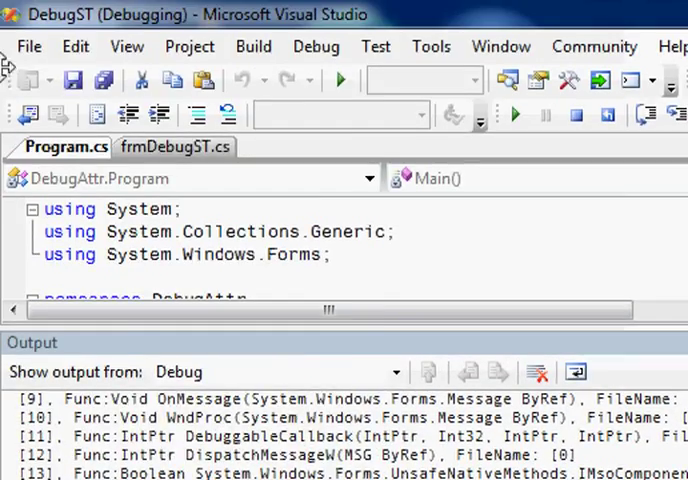
- Go to line 17 and select the Application.Run(new frmDebugST()) call
left_click(76, 46)
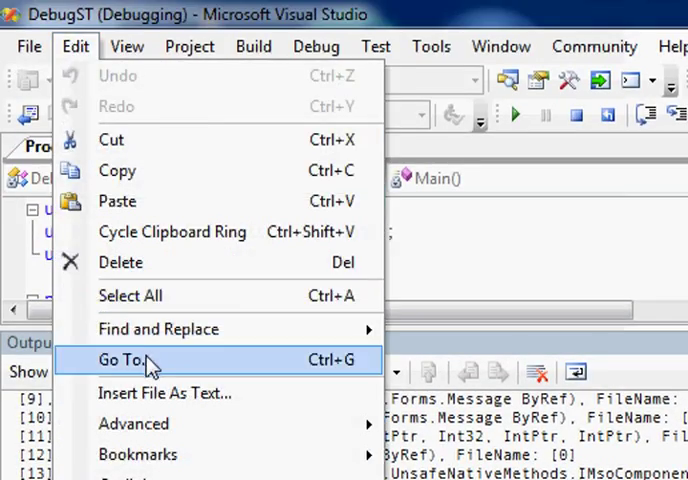
left_click(121, 359)
type("17")
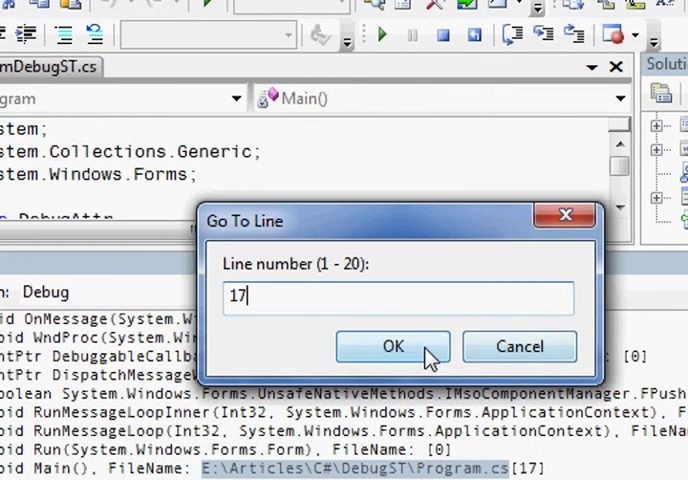
left_click(393, 346)
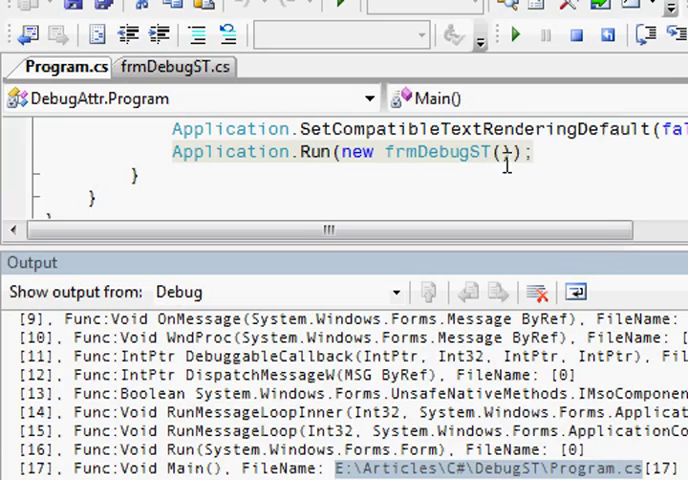
triple_click(350, 152)
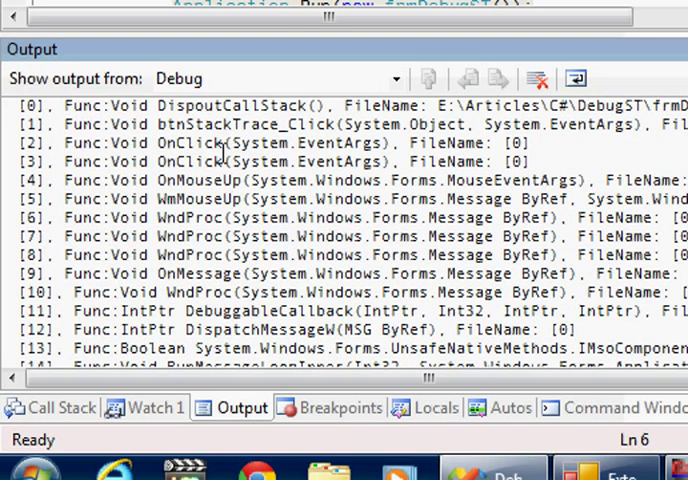
- Select the btnStackTrace_Click method name in trace frame [1]
double_click(190, 162)
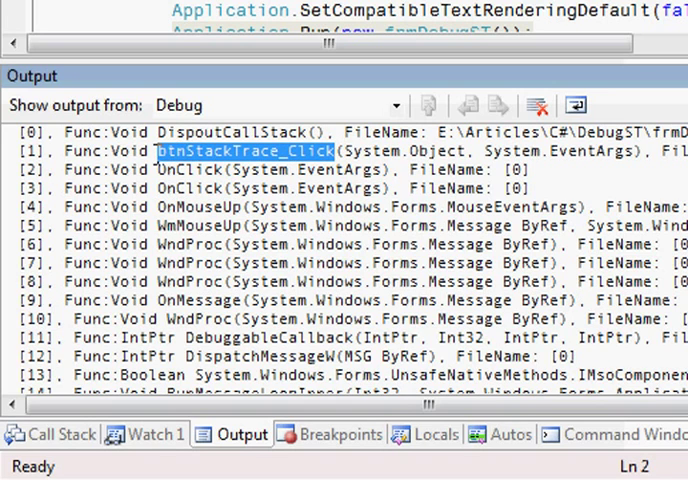
mouse_move(325, 160)
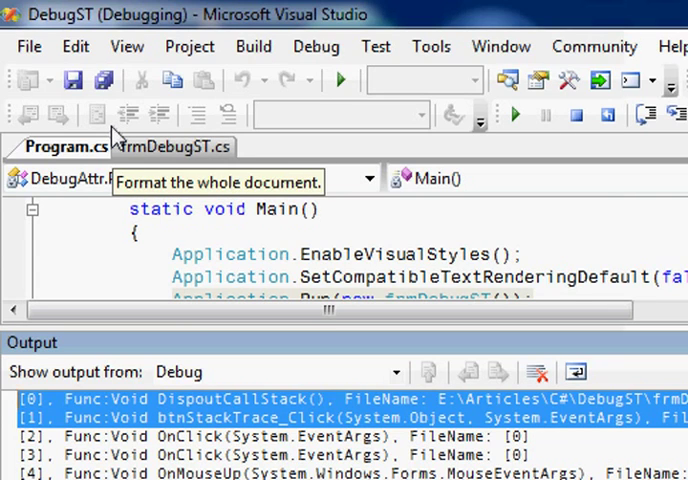
mouse_move(204, 81)
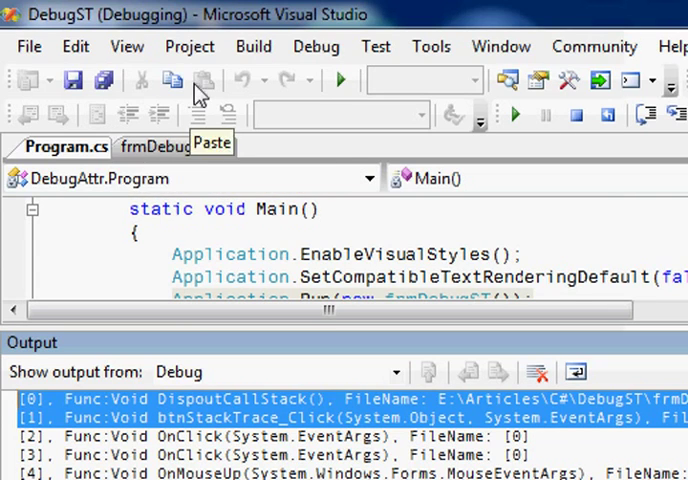
mouse_move(256, 196)
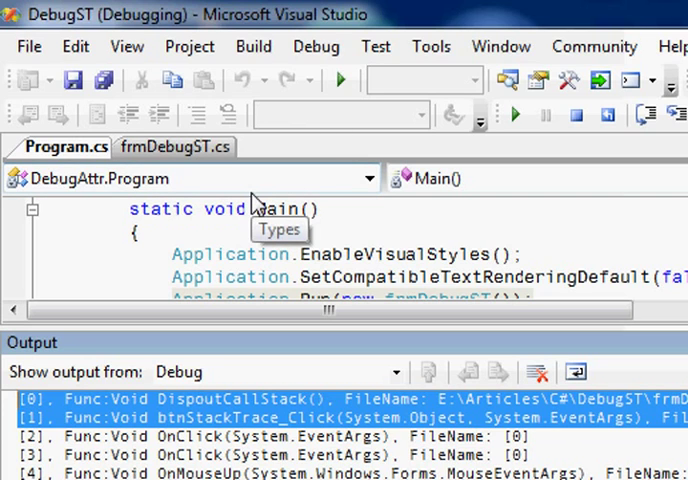